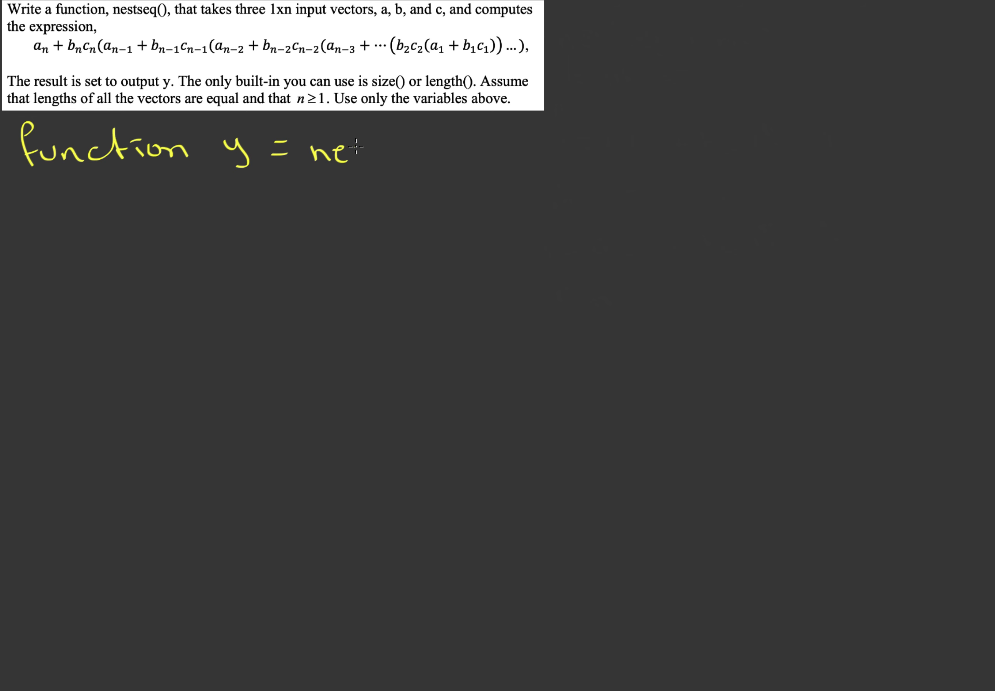
pyautogui.write('stse')
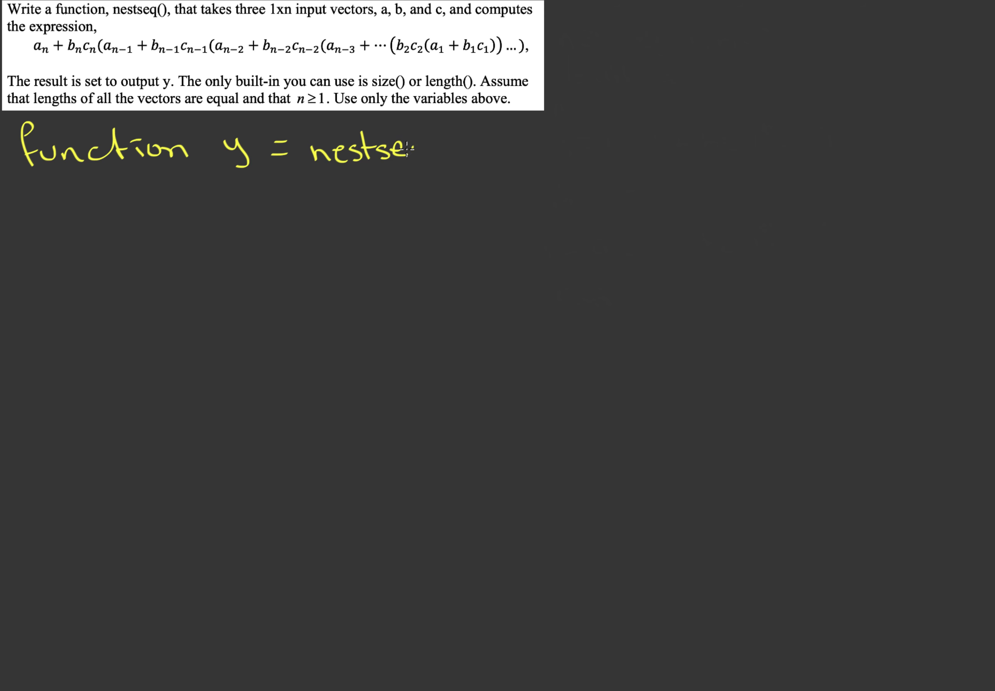
pyautogui.write('q(a')
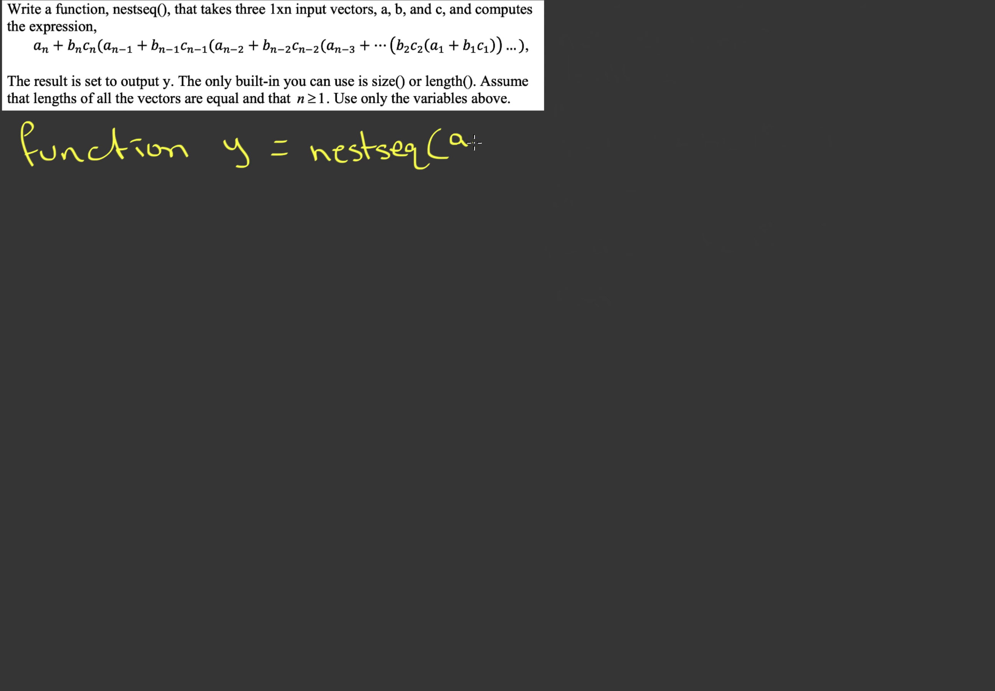
pyautogui.write(',b,c')
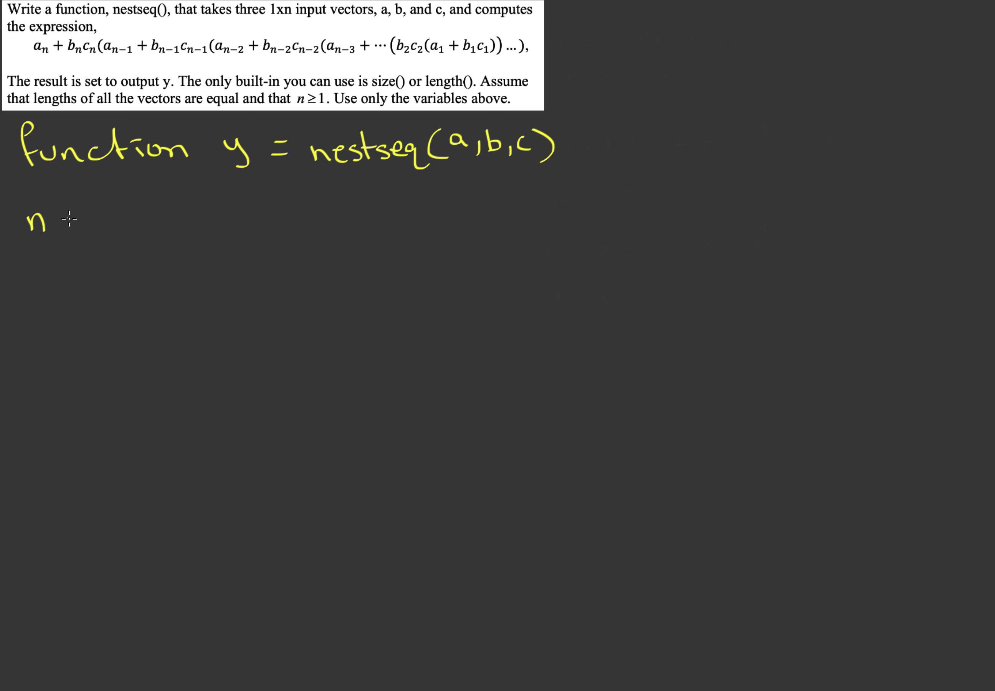
pyautogui.write('= length(')
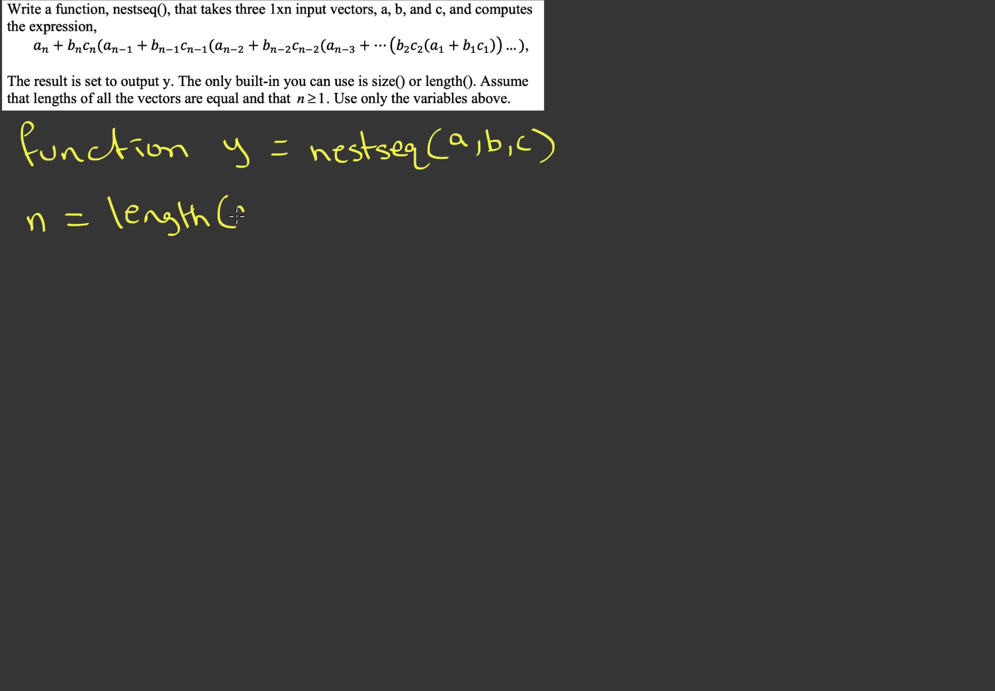
pyautogui.write('a)')
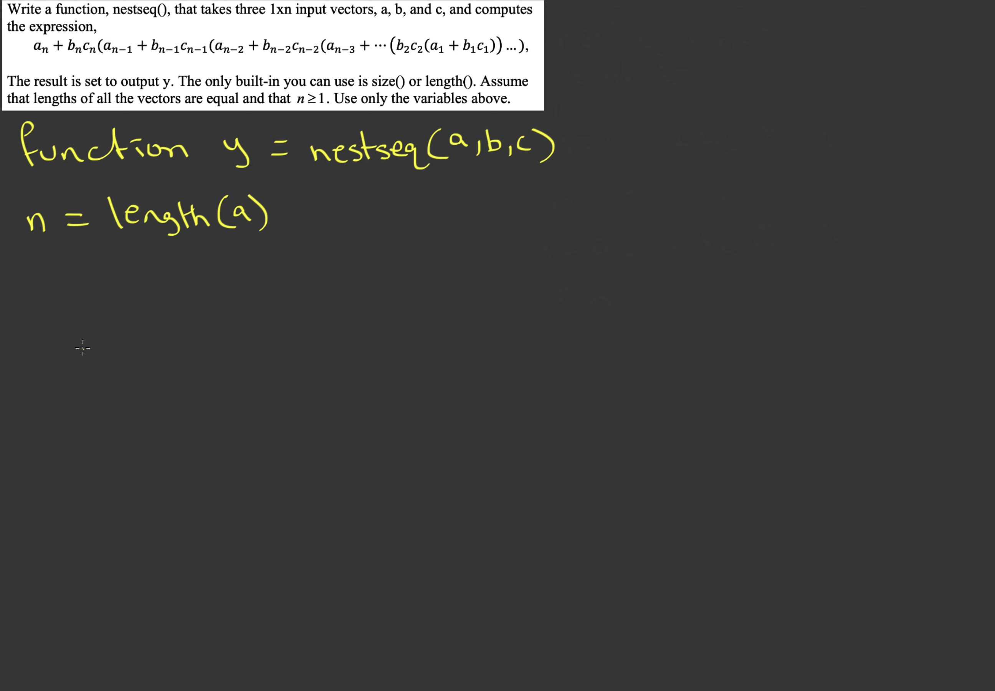
pyautogui.moveTo(274, 133)
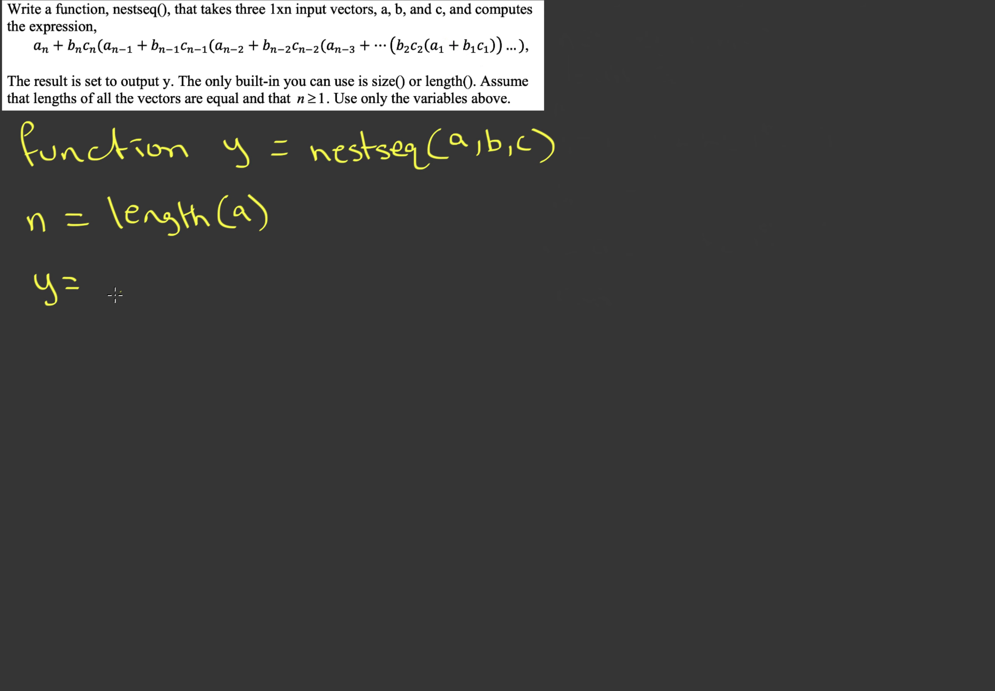
pyautogui.write('a(1) + b(1)*c(')
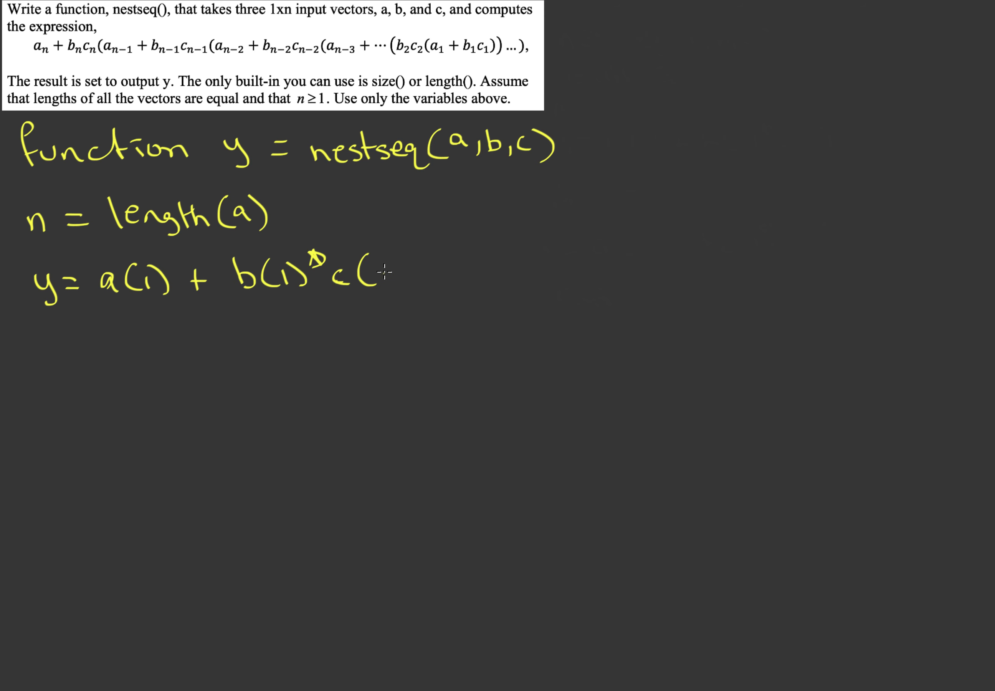
pyautogui.write('1)')
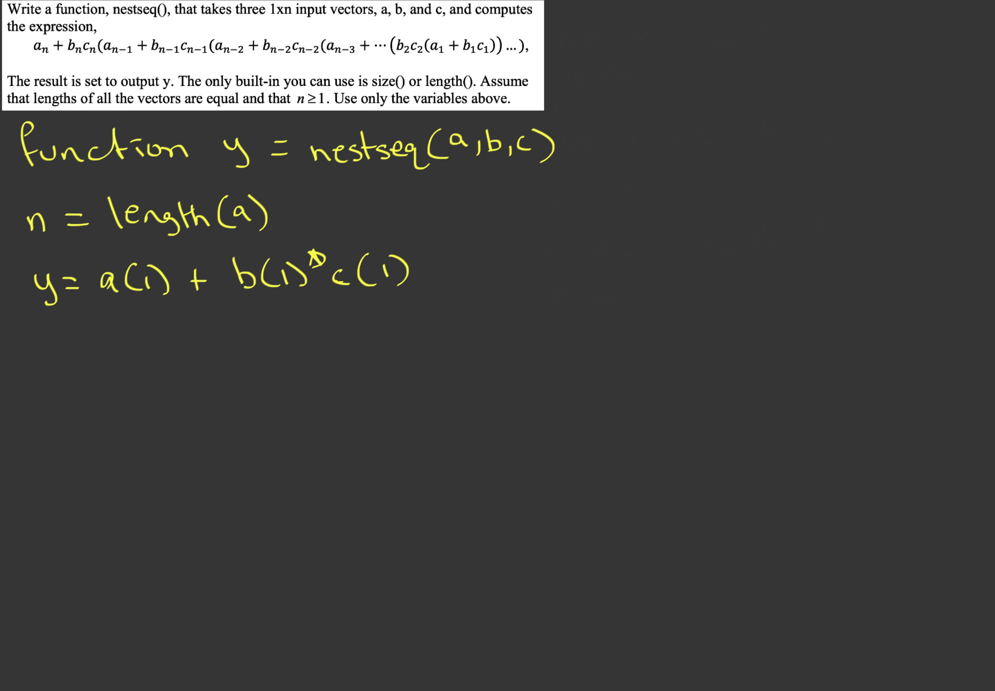
pyautogui.moveTo(105, 335)
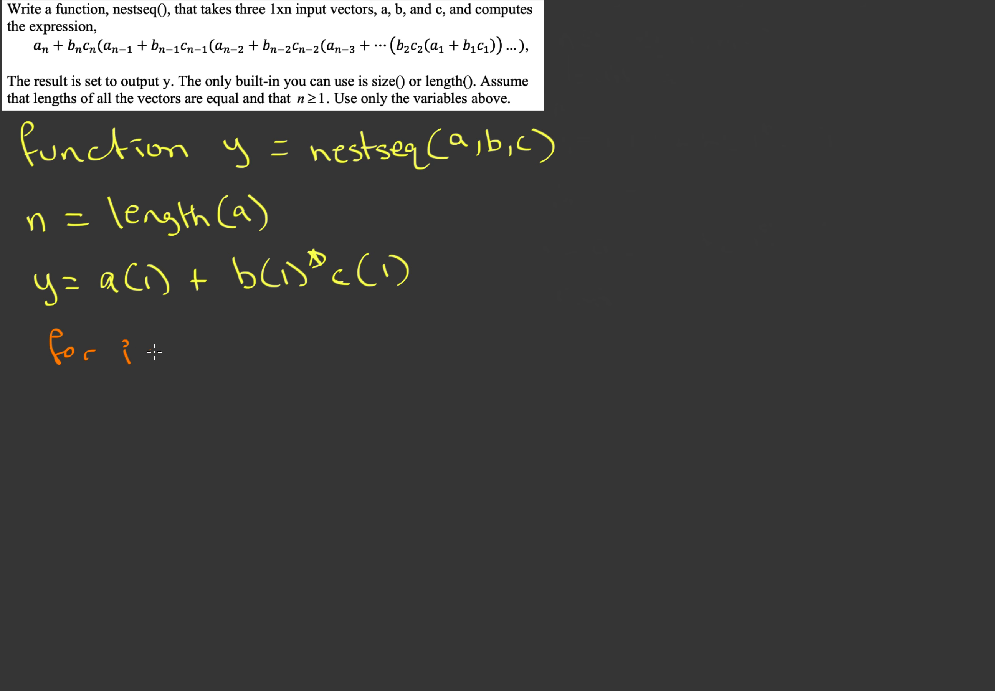
pyautogui.write('=')
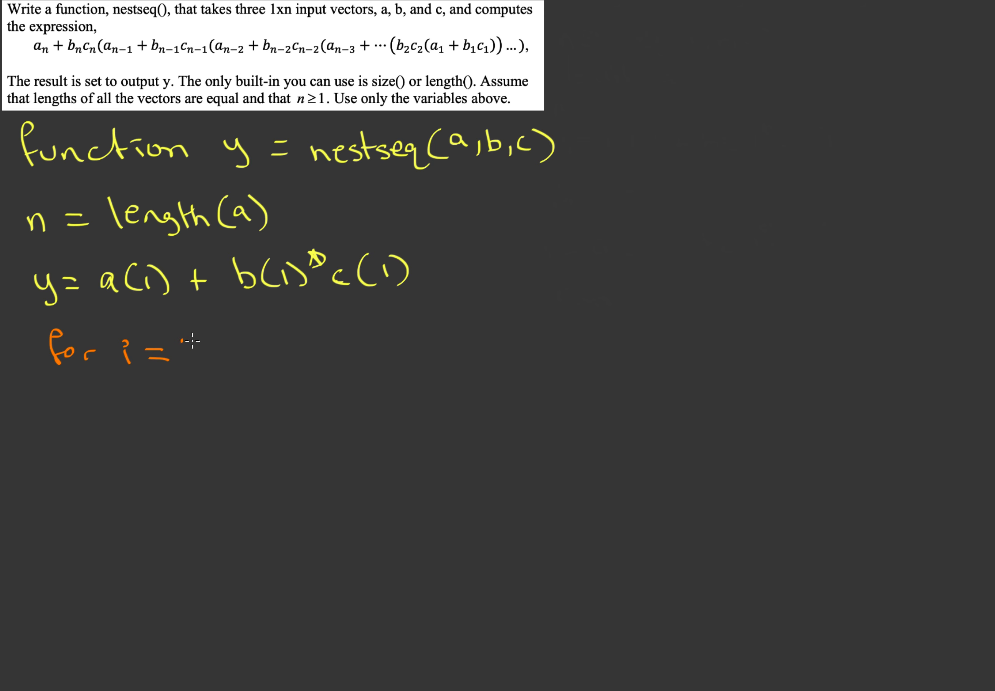
pyautogui.write('2:n')
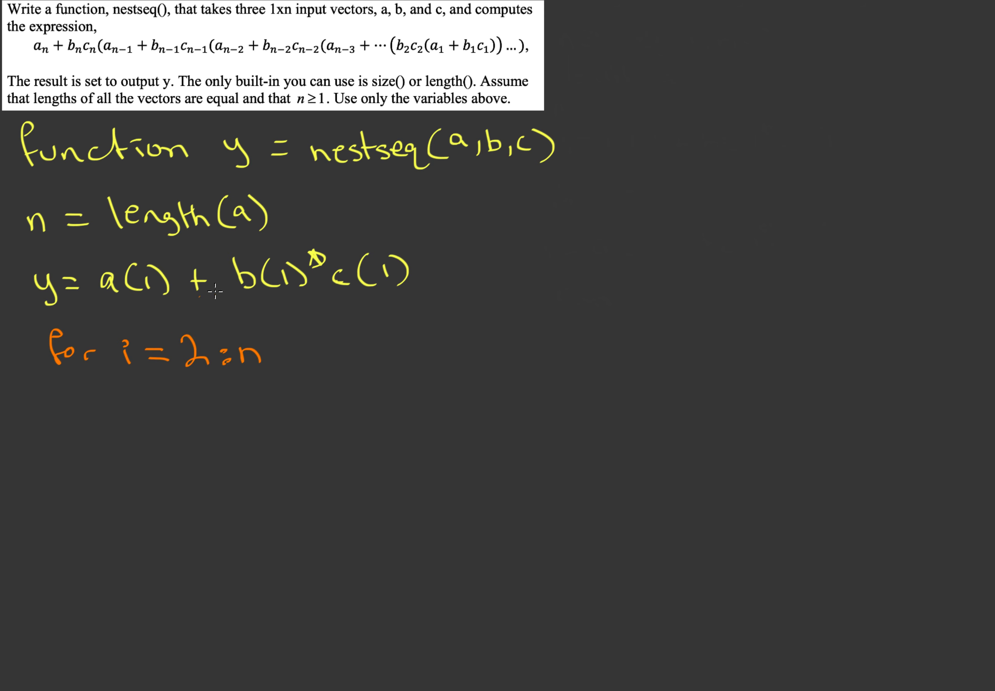